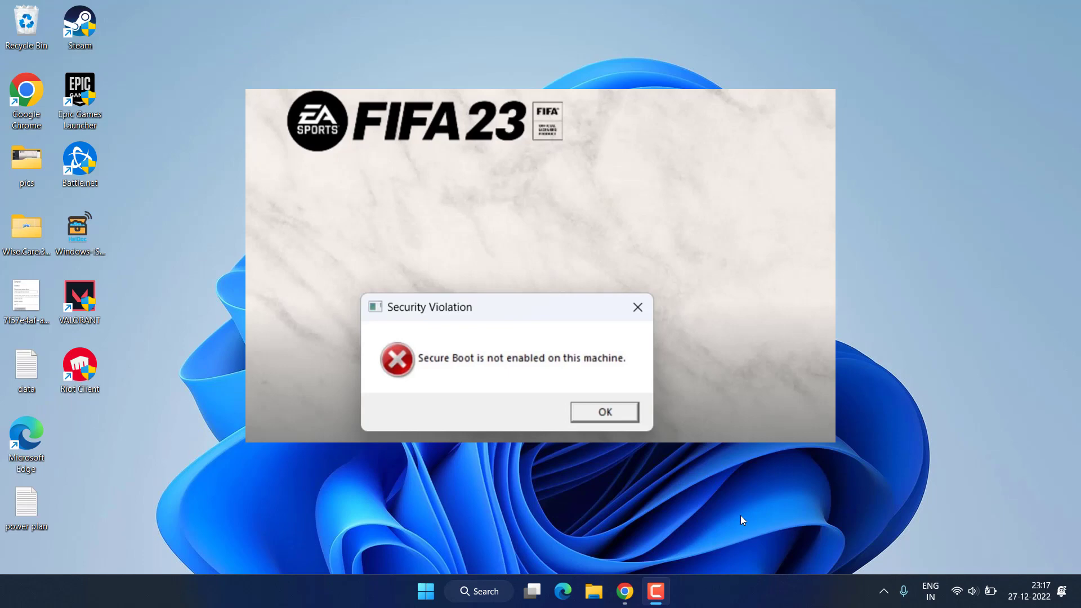
Dismiss the FIFA 23 Security Violation error so the game closes to the desktop.
click(603, 412)
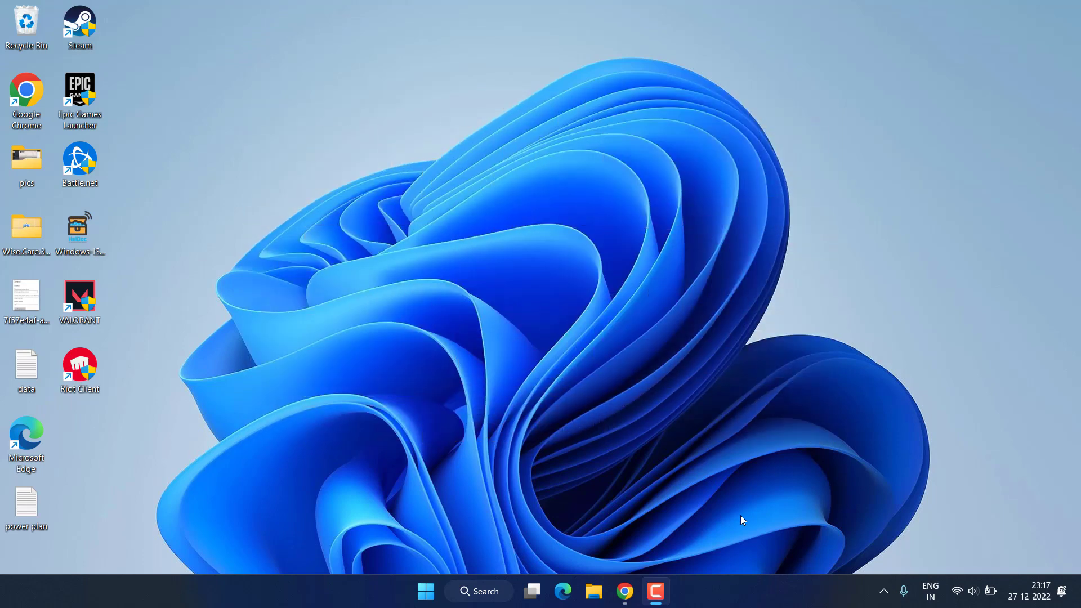
Navigate to C:\Program Files\EA\AC and select the EAAntiCheat.Installer file.
click(594, 597)
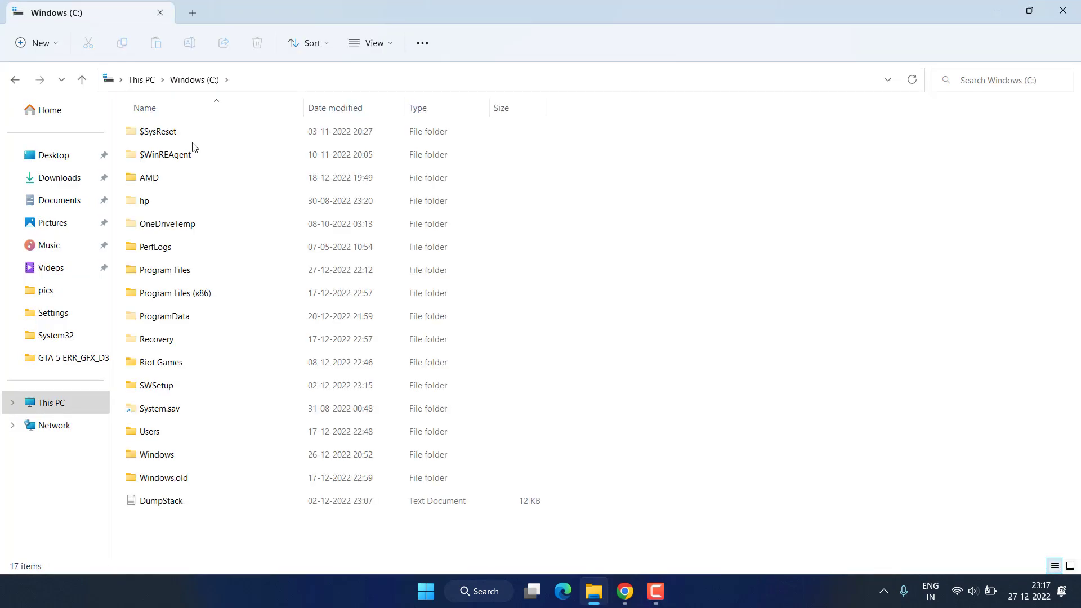
double_click(165, 269)
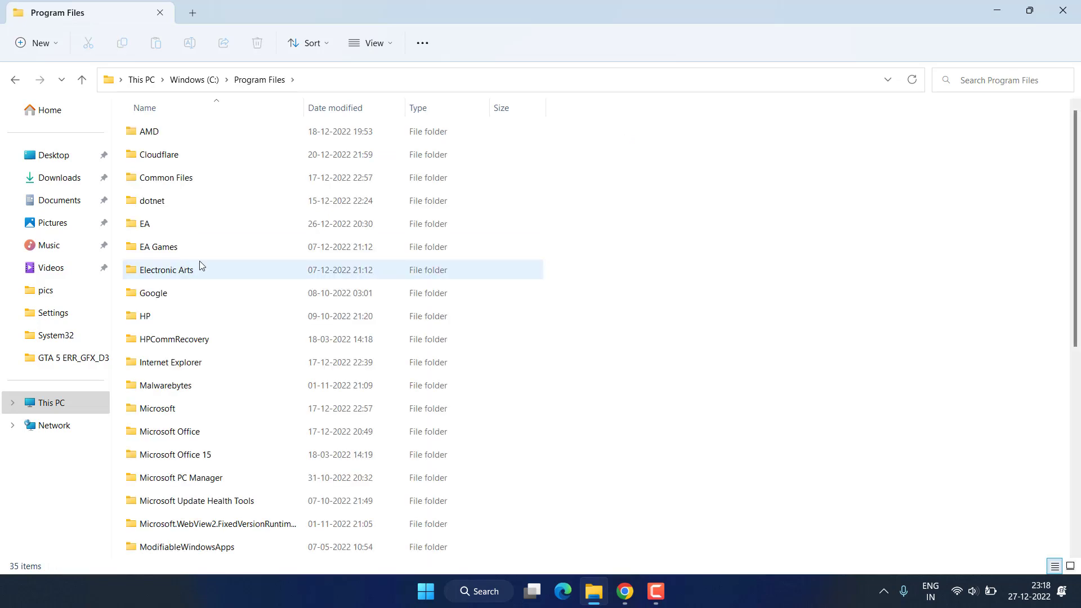
click(144, 223)
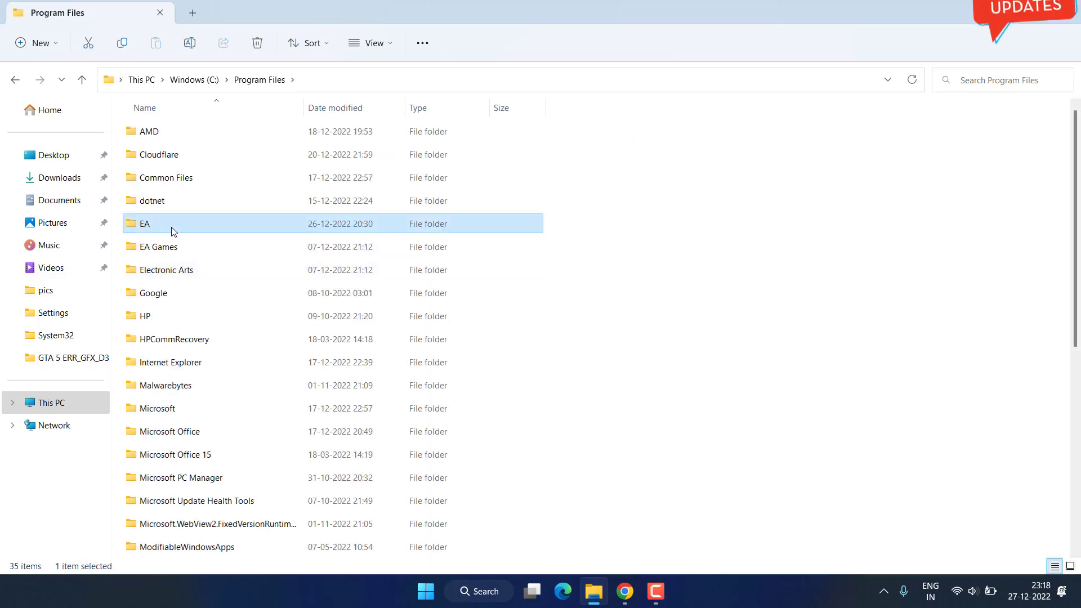
double_click(144, 223)
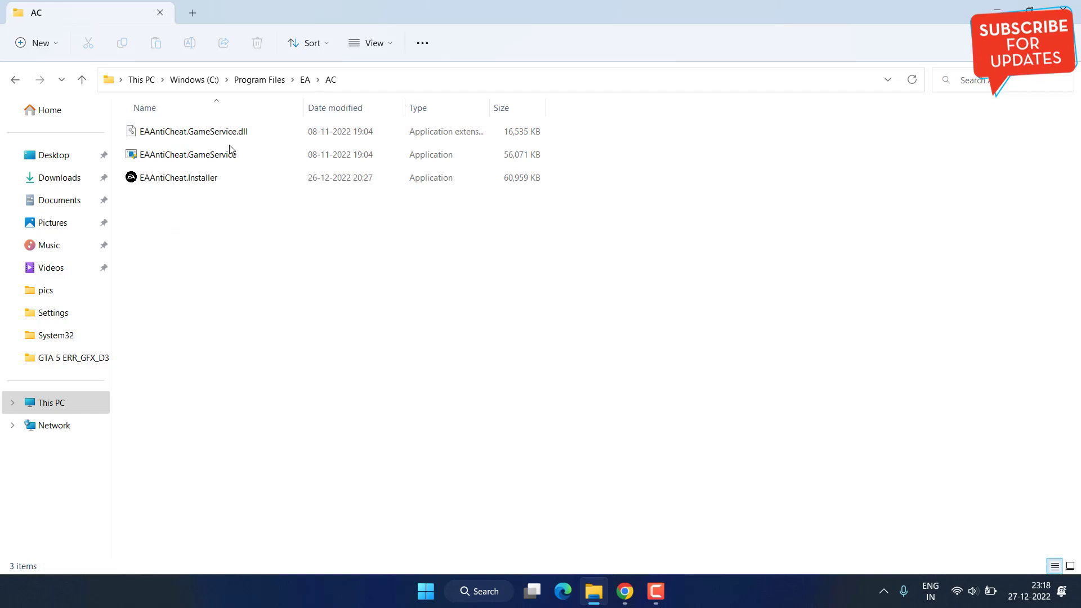
click(179, 177)
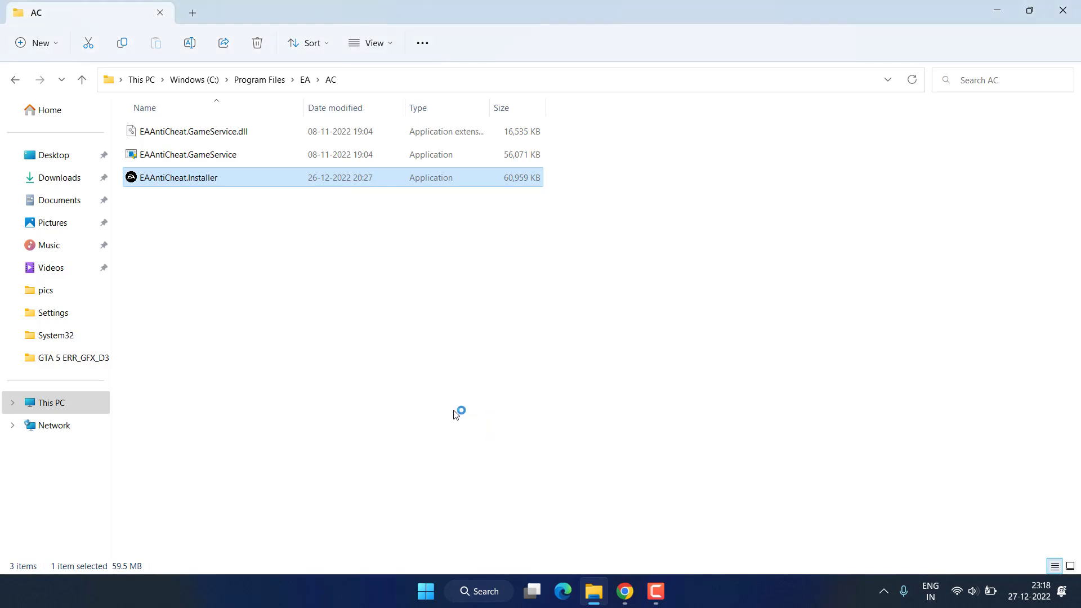
Uninstall EA AntiCheat from the '(Installed) FIFA 23' entry and close the setup window.
double_click(178, 177)
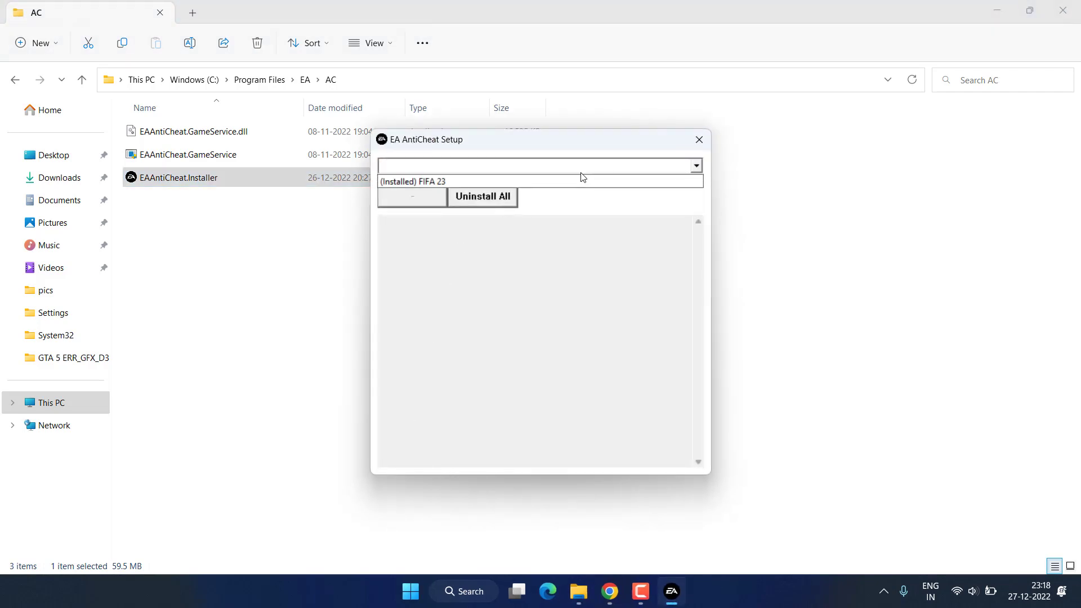
click(428, 181)
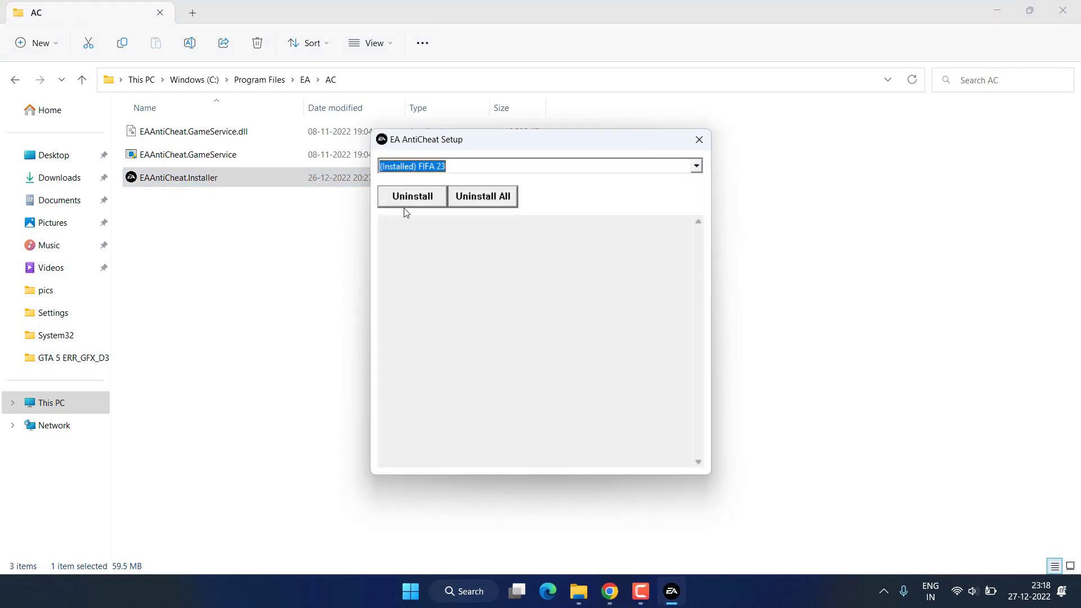
click(412, 196)
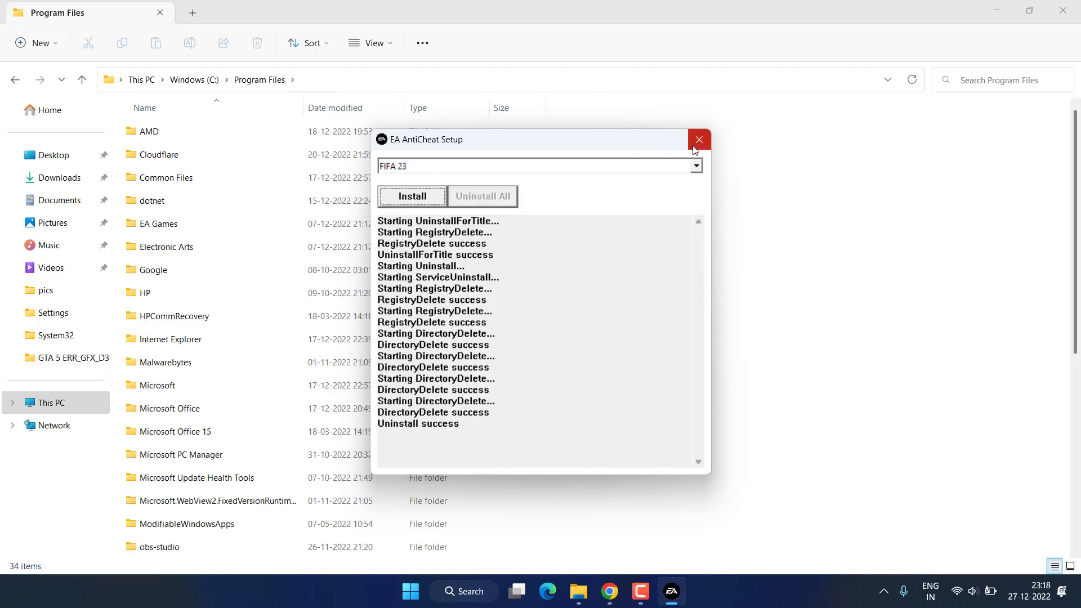
click(697, 140)
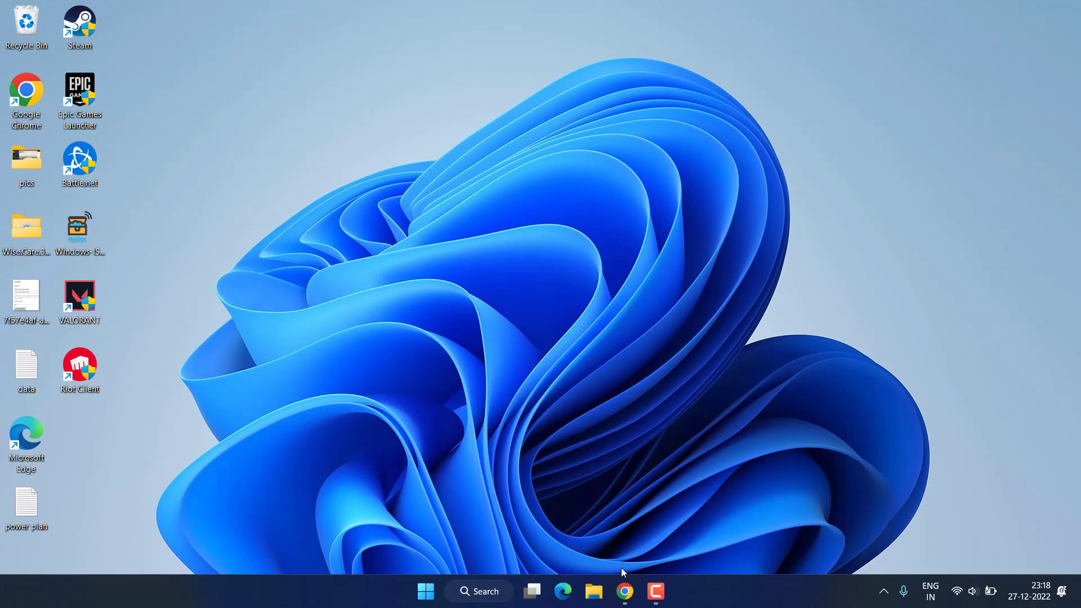
Download the EA anticheat installer from help.ea.com and save it to the Desktop.
click(624, 592)
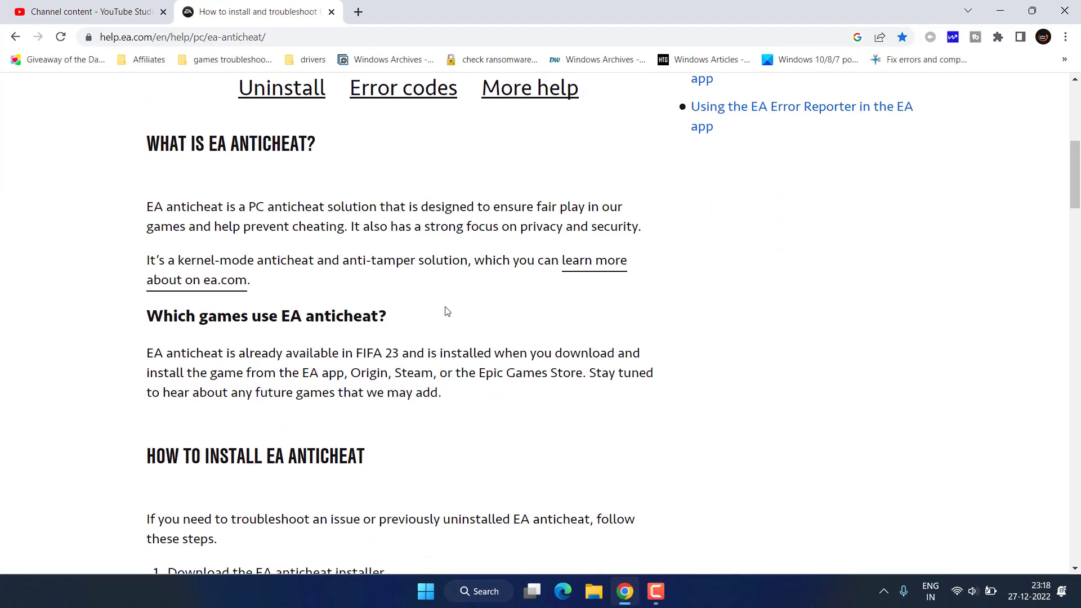
scroll(down, 3)
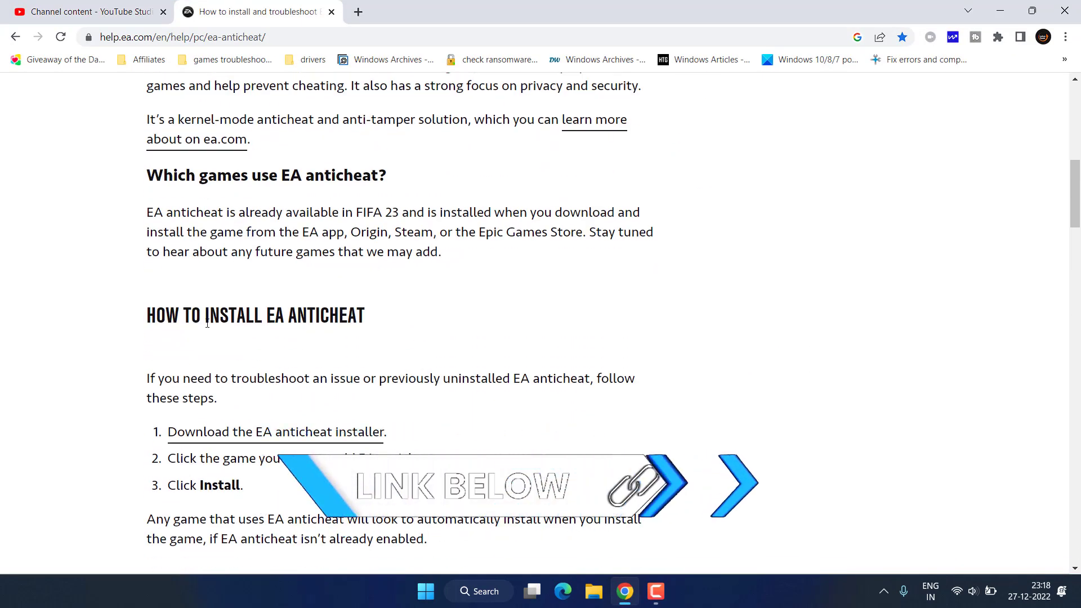
click(276, 431)
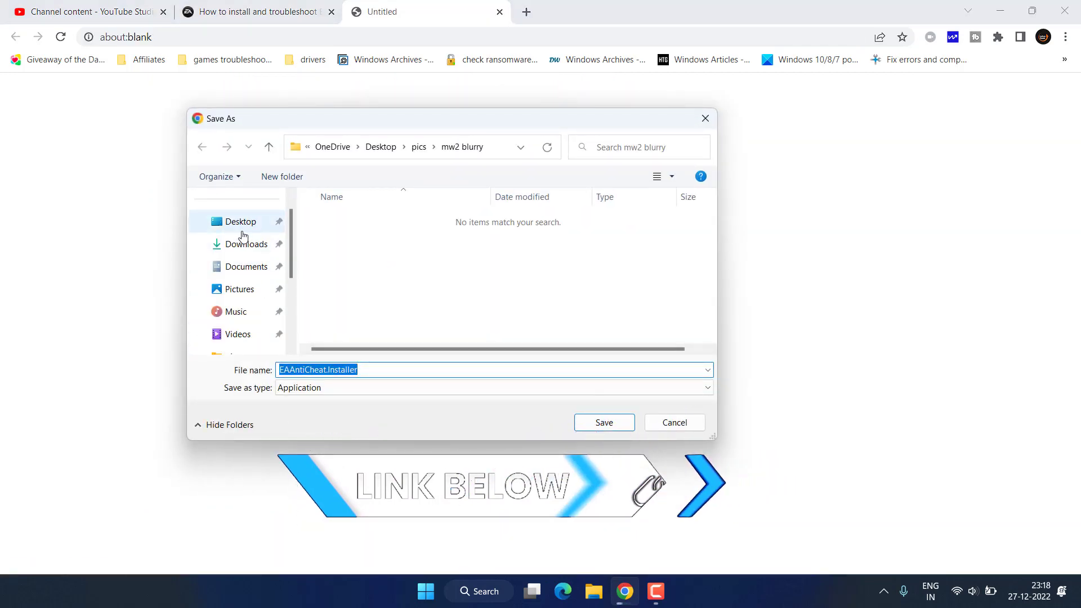
click(602, 422)
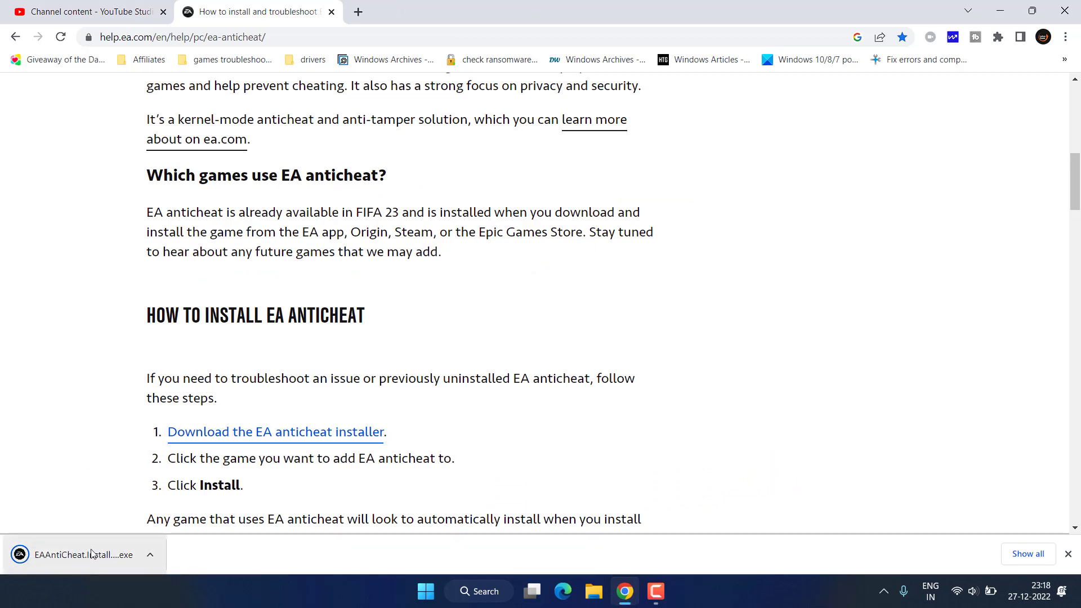
Run the downloaded EAAntiCheat.Installer and install EA AntiCheat for FIFA 23.
click(82, 554)
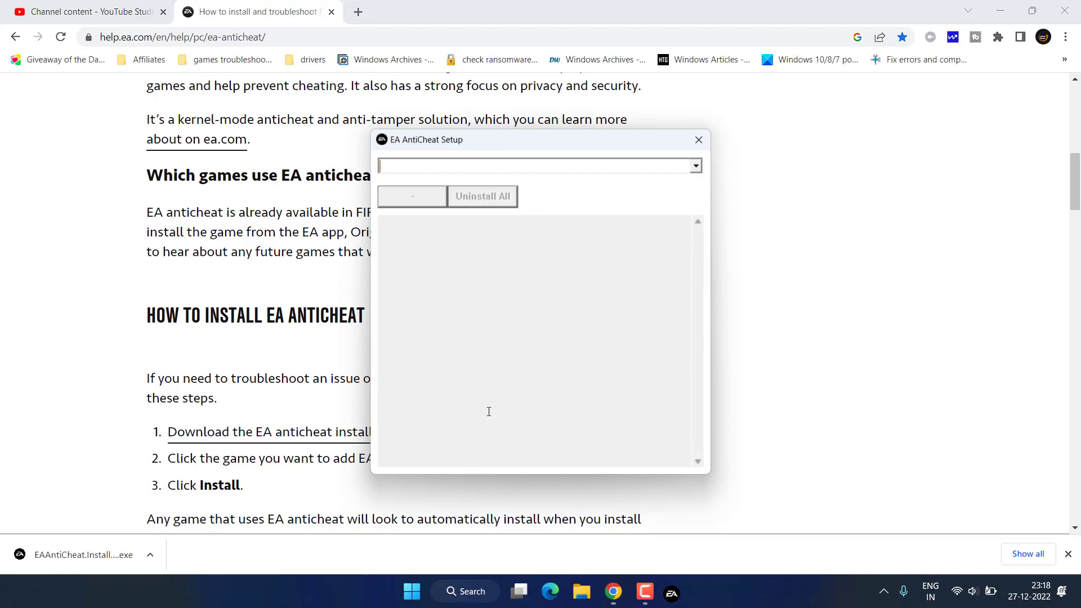
click(695, 166)
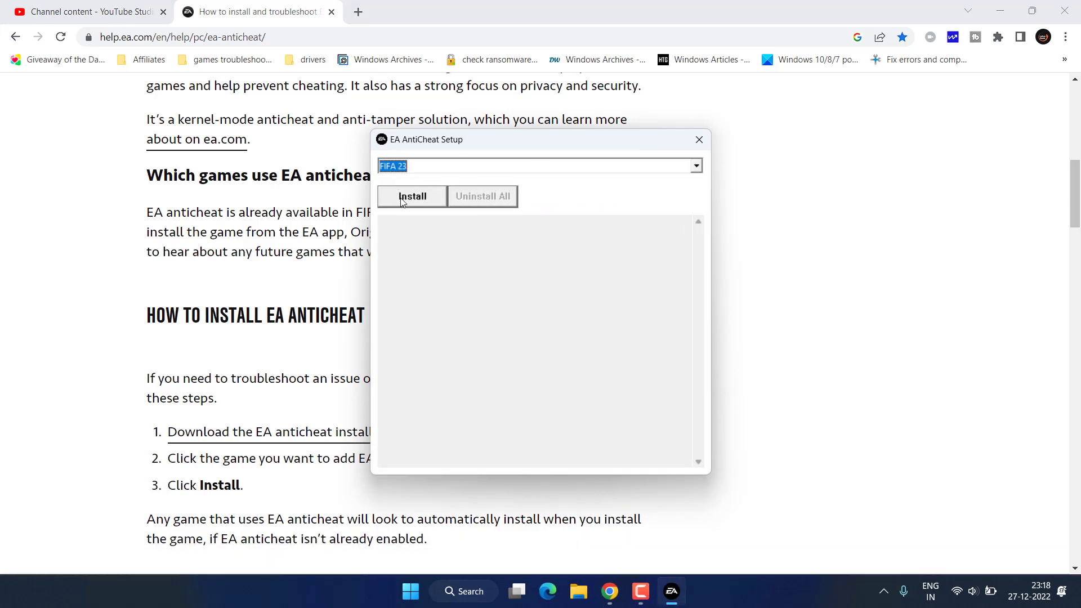
click(412, 196)
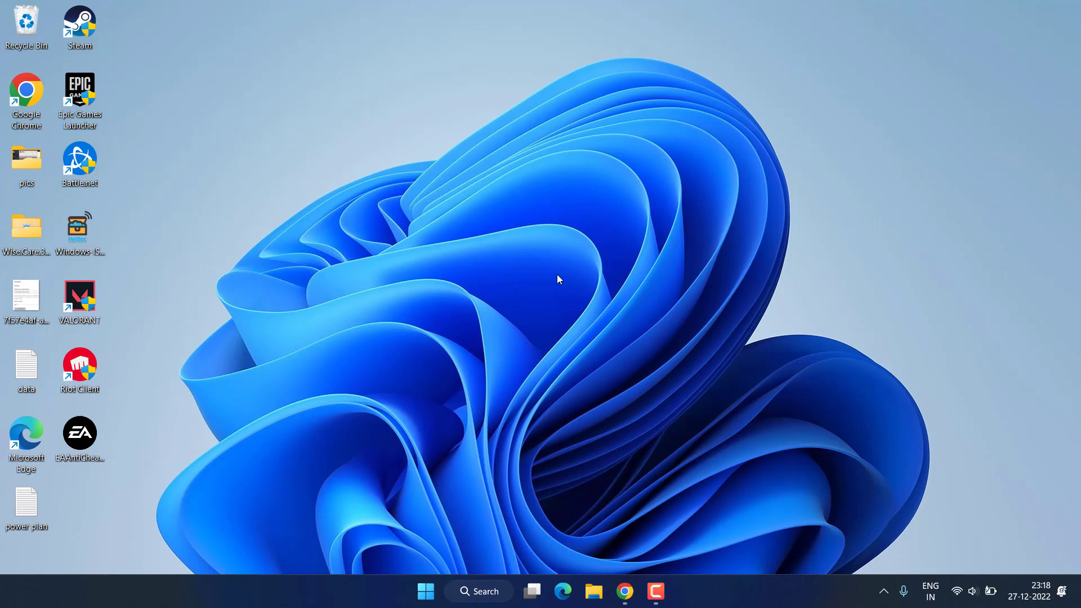
mouse_move(466, 271)
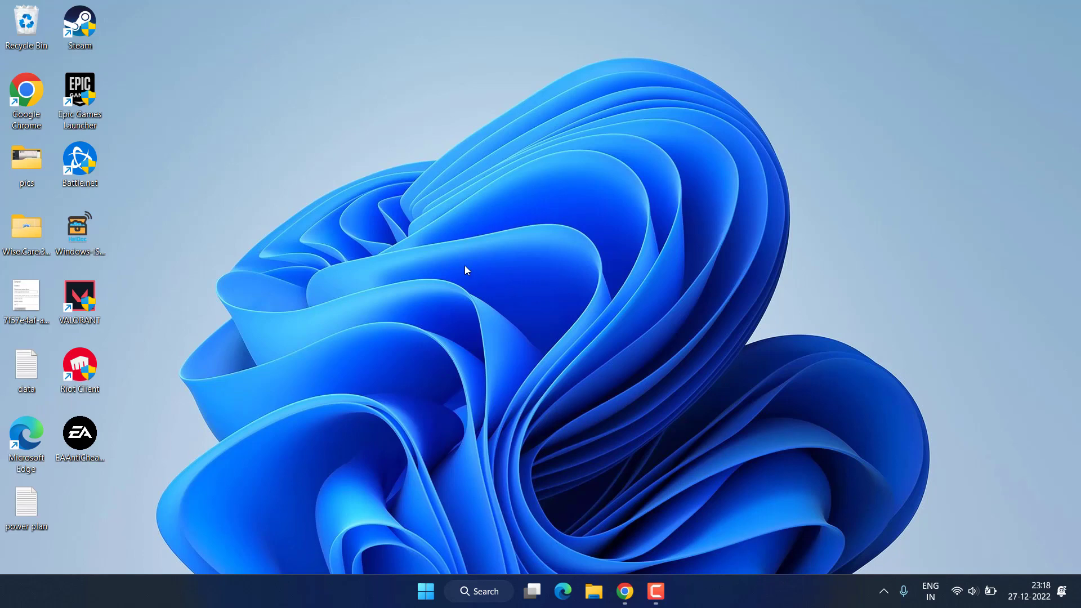
mouse_move(417, 542)
text(run)
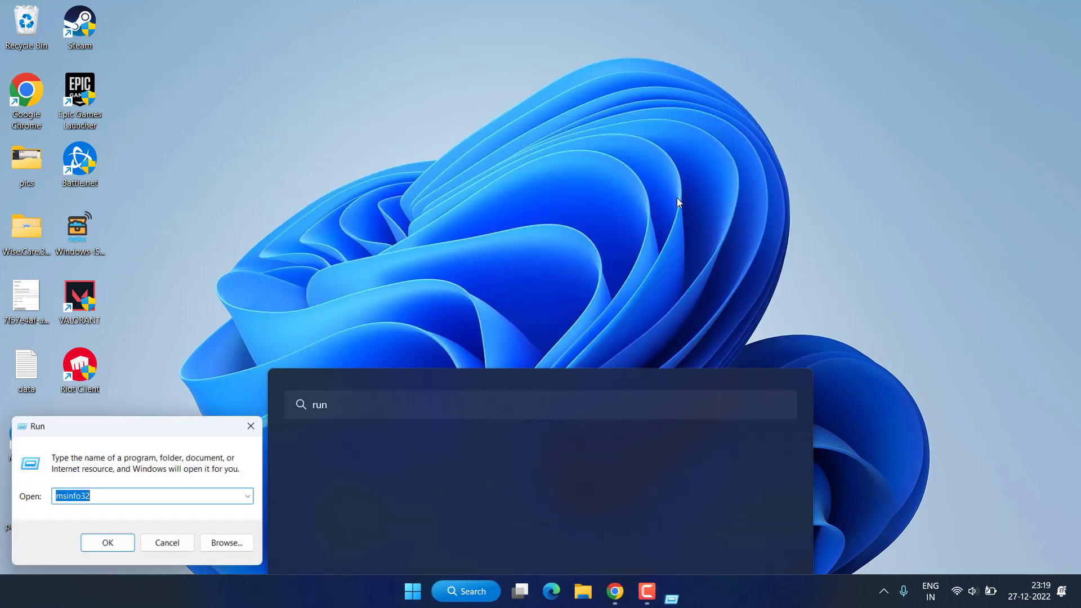
Enter msinfo32 in the Run box to launch System Information.
text(msinfo)
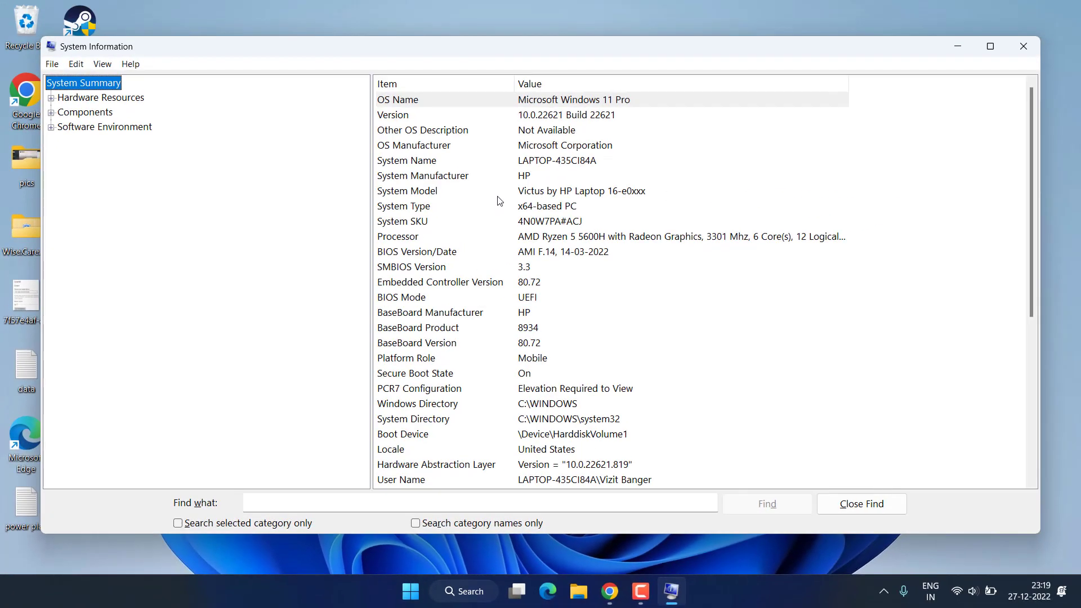
Confirm BIOS Mode is UEFI and Secure Boot State is On in System Summary.
click(416, 373)
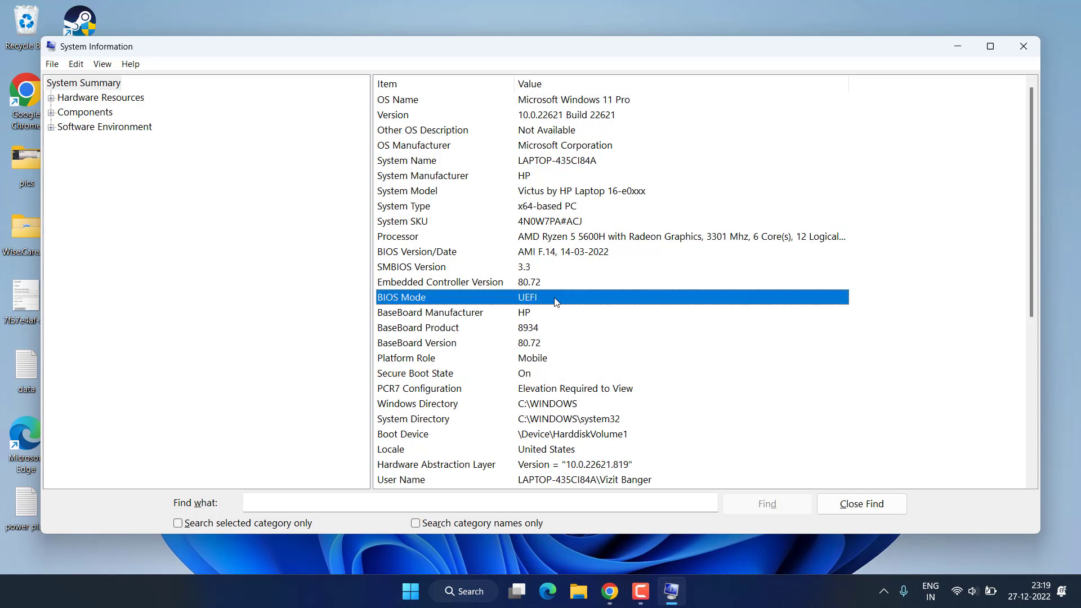
mouse_move(545, 303)
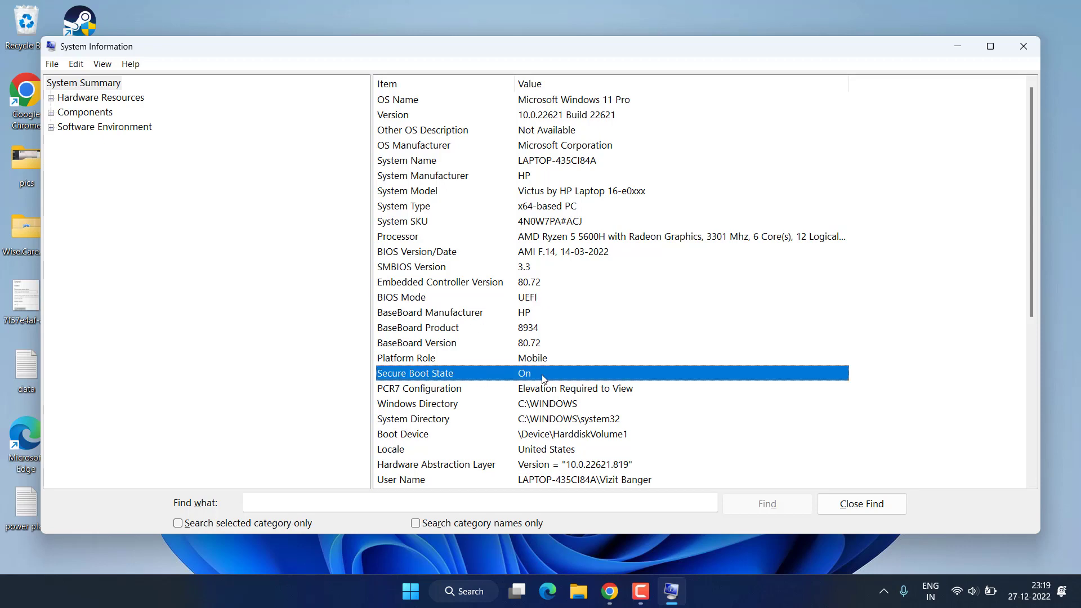
click(1024, 46)
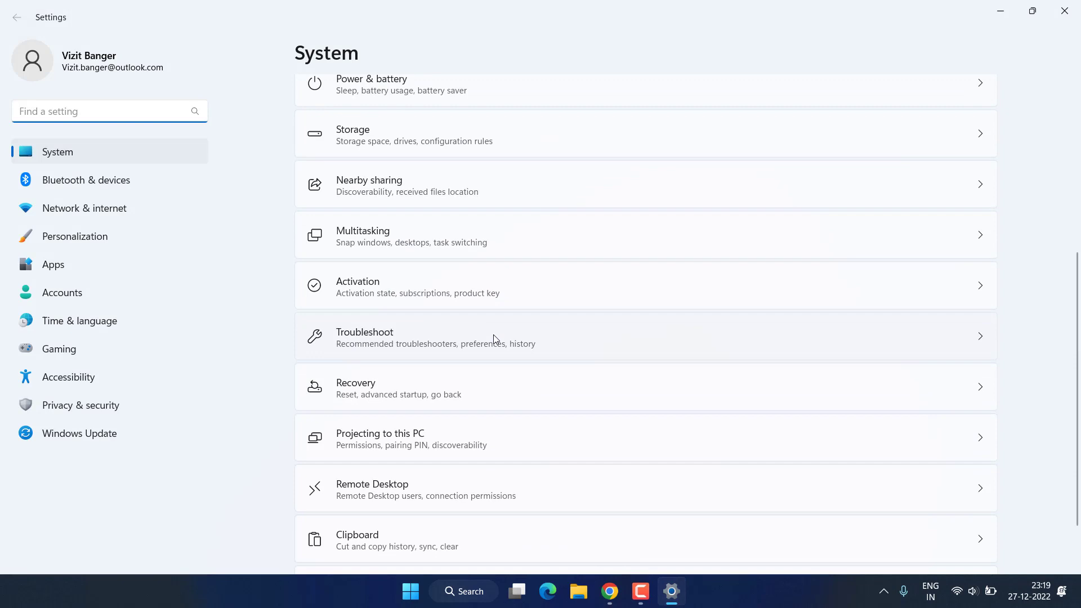
Restart the PC into Advanced startup from System > Recovery and confirm the restart.
scroll(down, 3)
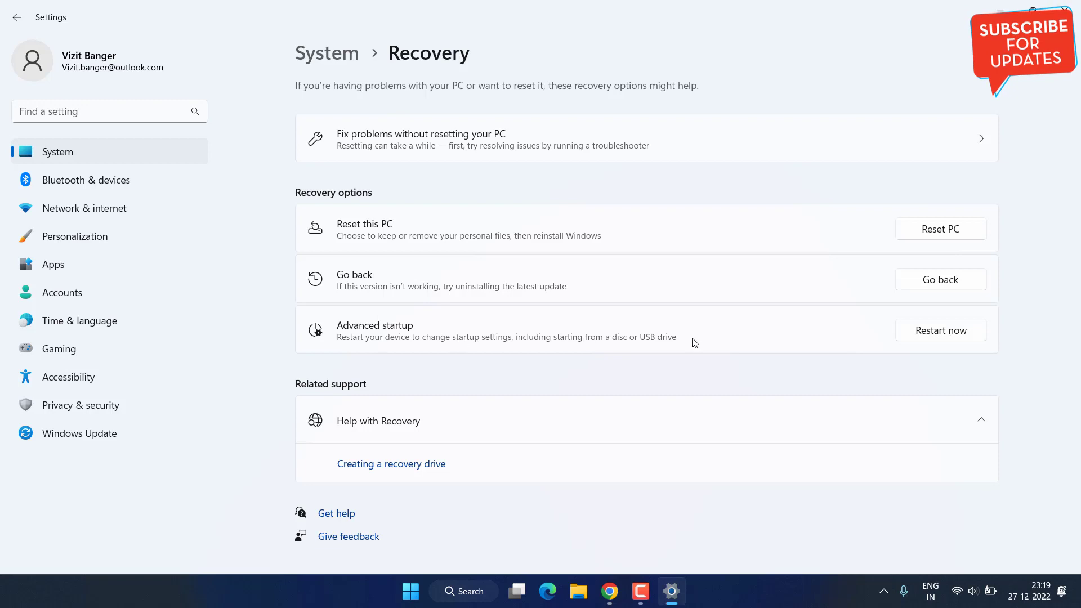
click(940, 330)
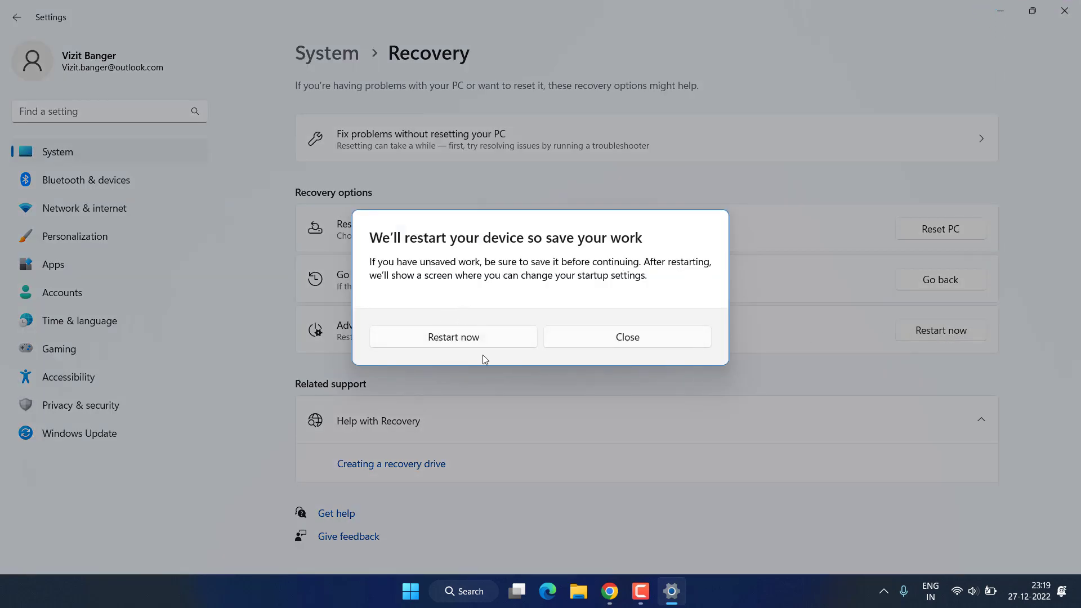
mouse_move(484, 357)
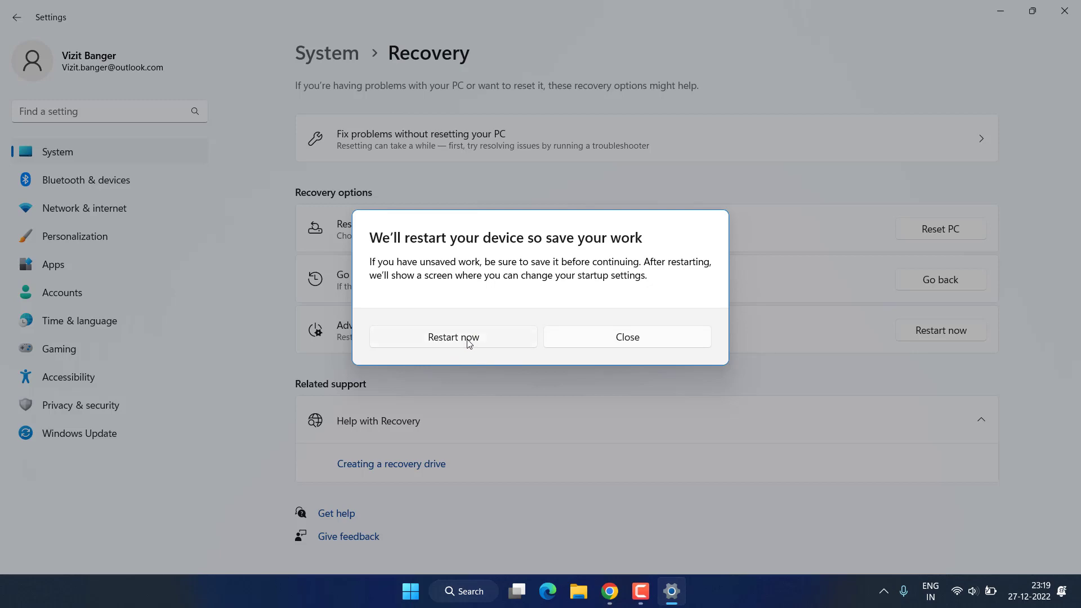
click(453, 337)
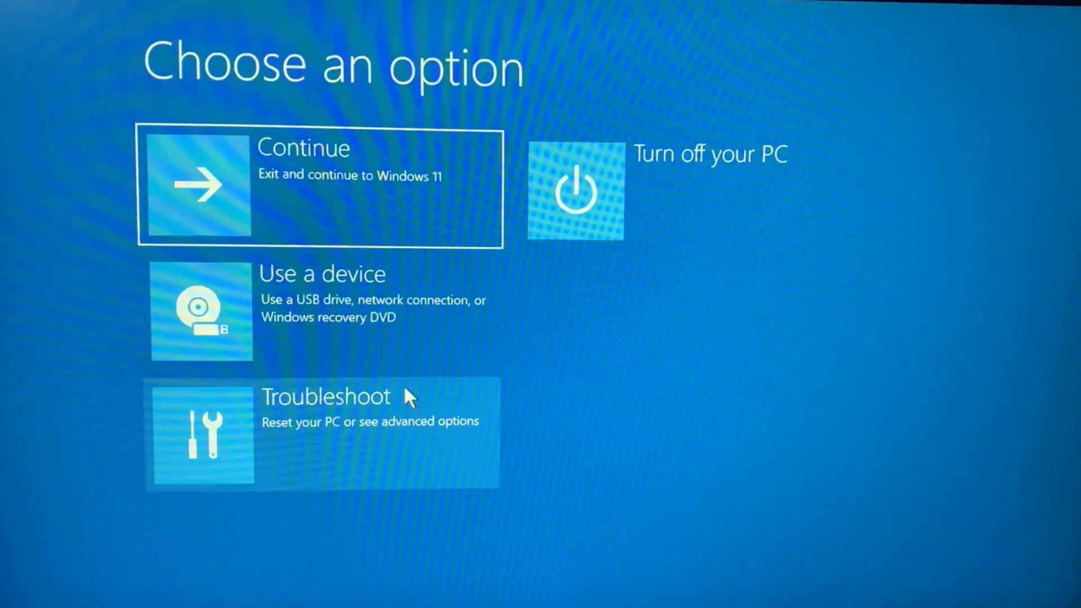
Go through Troubleshoot > Advanced options > UEFI Firmware Settings and restart into firmware.
click(322, 432)
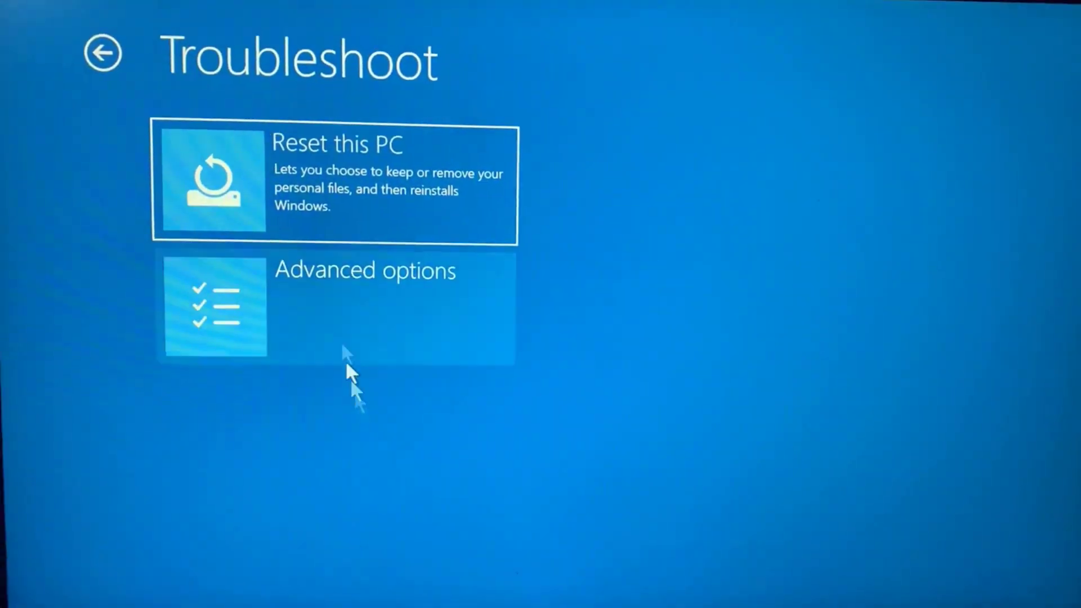
click(335, 306)
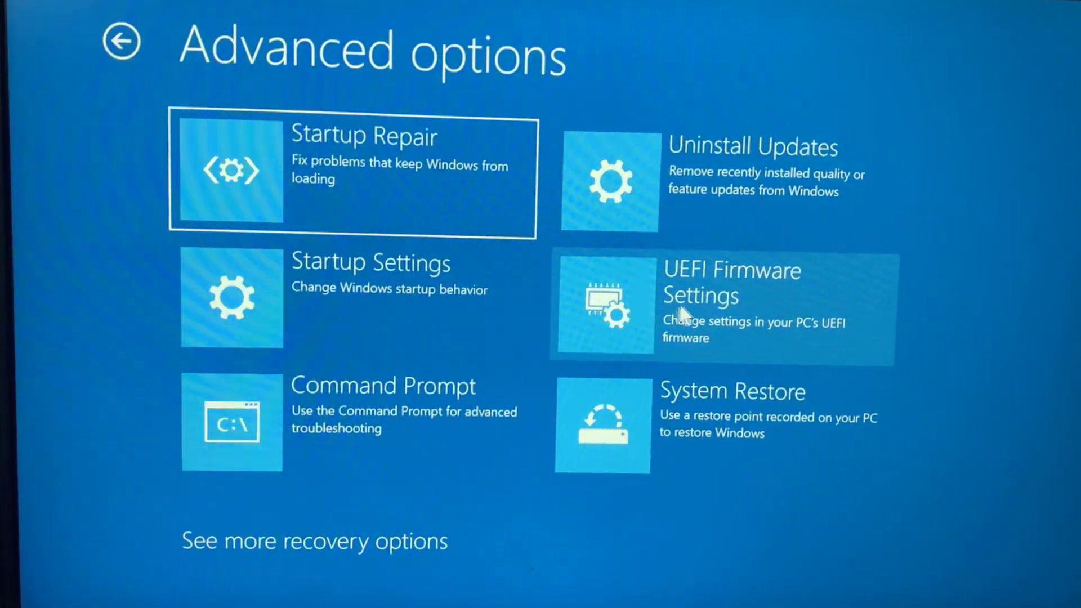
click(718, 303)
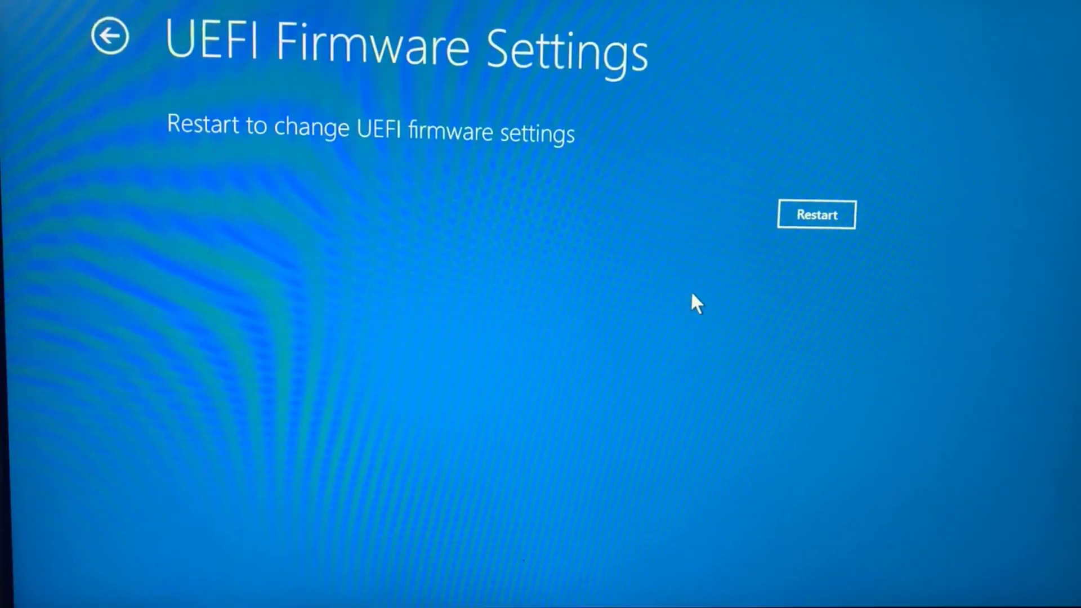
click(816, 214)
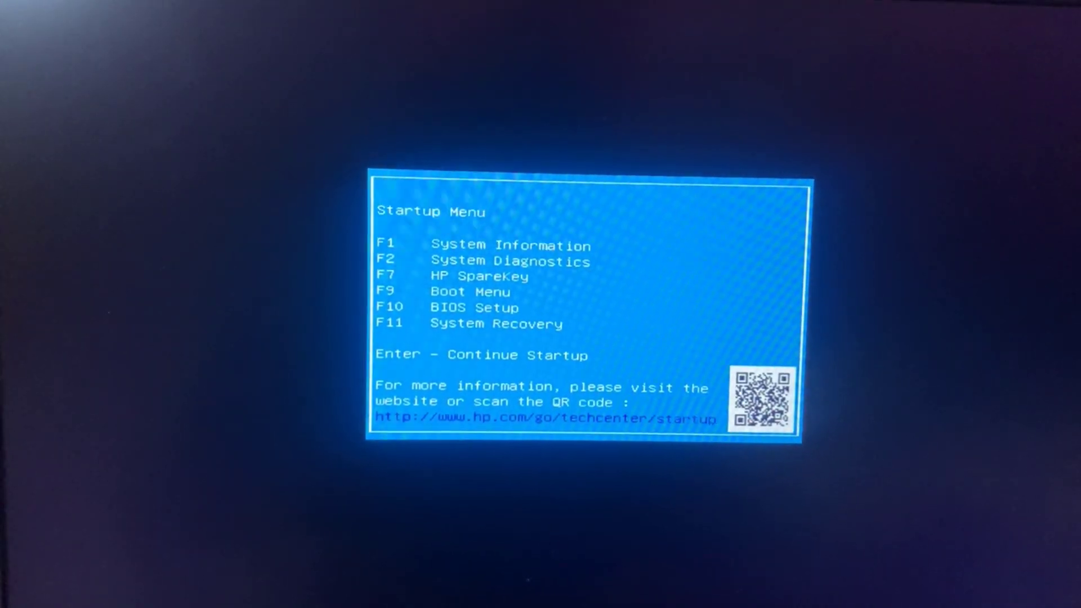
Enter the HP BIOS Setup Utility with F10 from the Startup Menu.
key(F10)
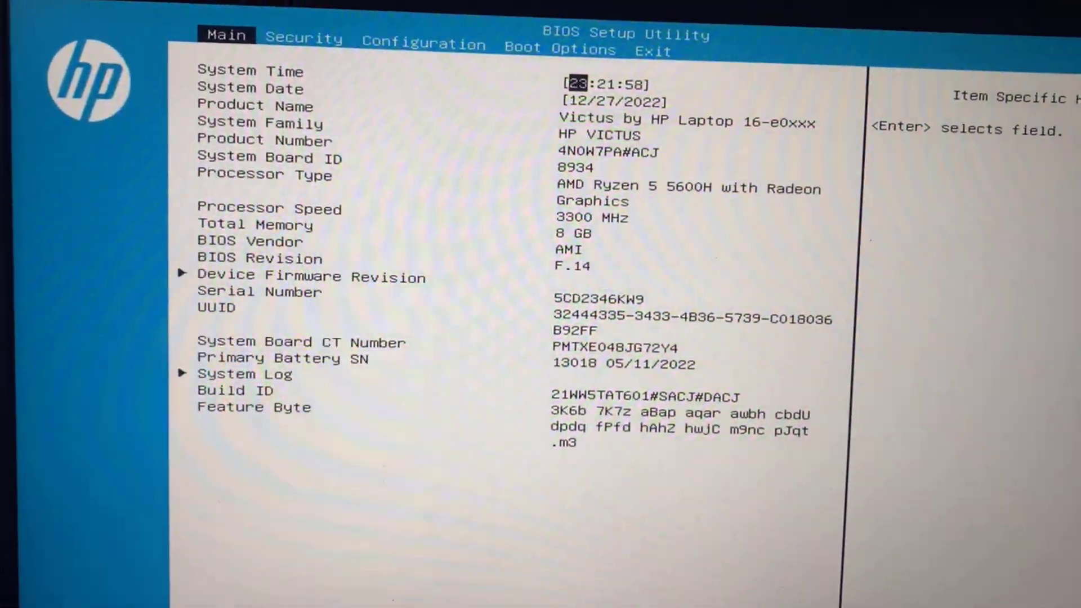
Enable Secure Boot under Boot Options, then save changes and exit back to Windows.
click(423, 44)
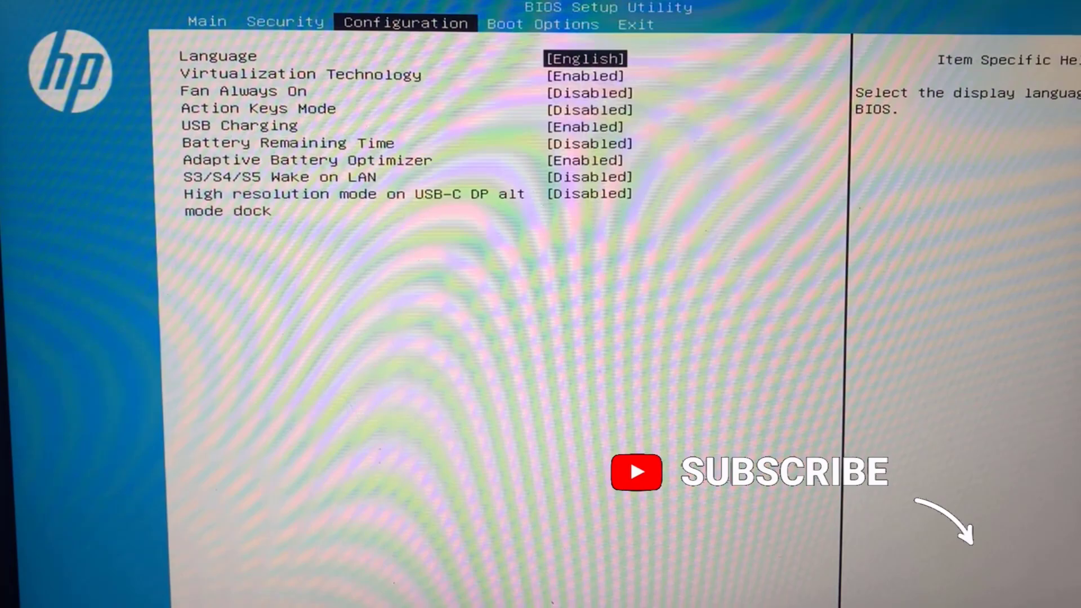
click(561, 23)
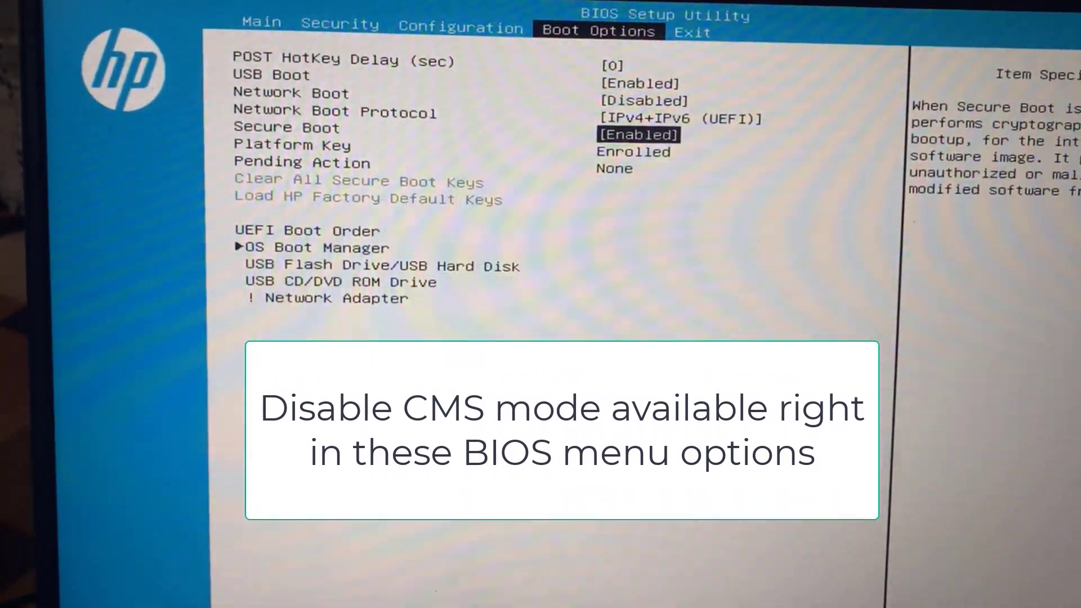
click(465, 30)
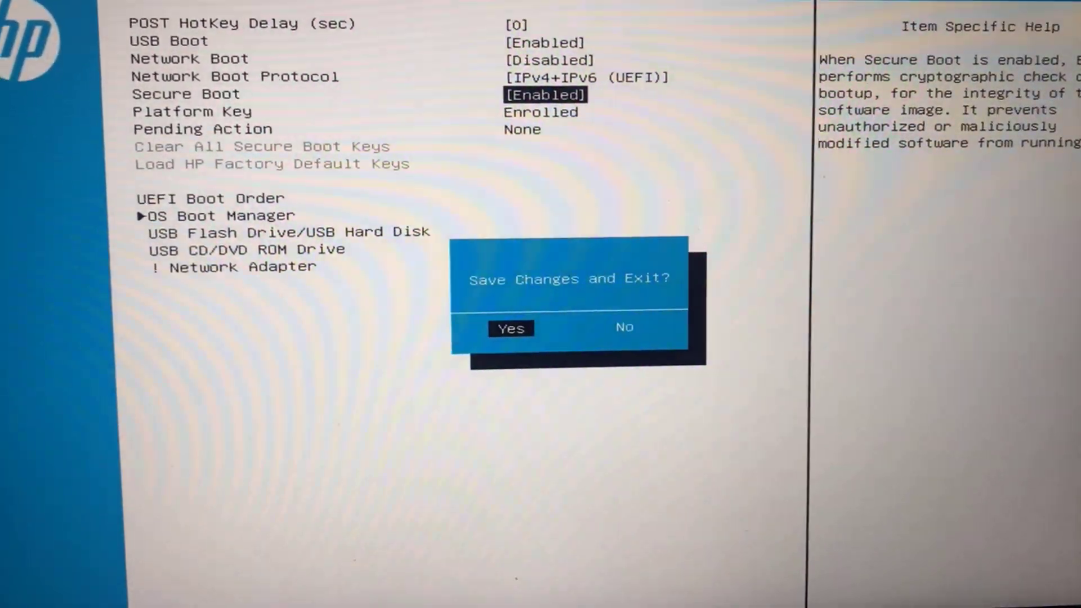
click(510, 327)
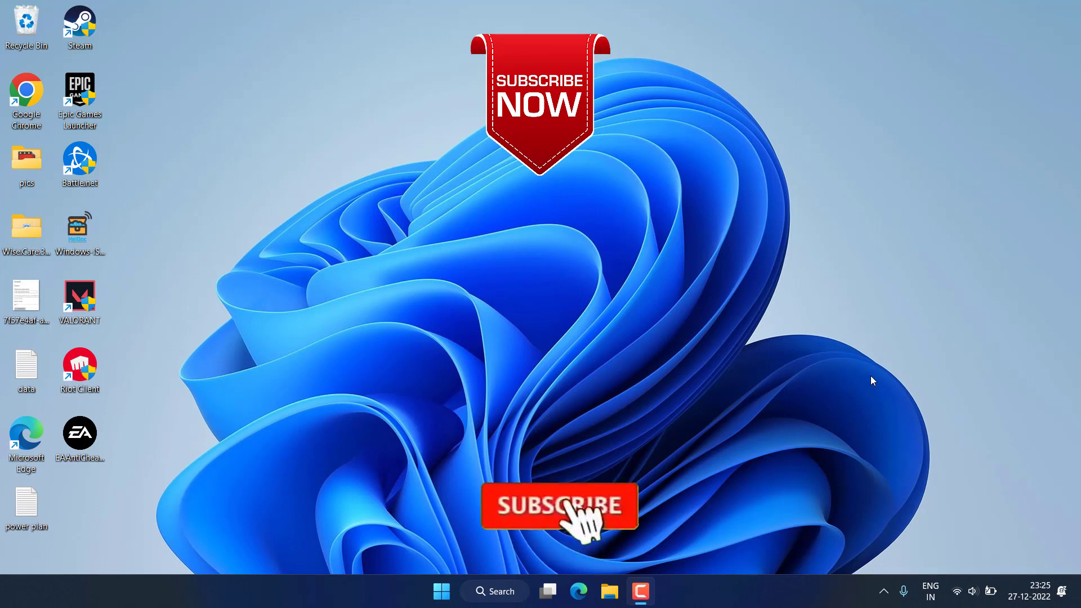
click(559, 506)
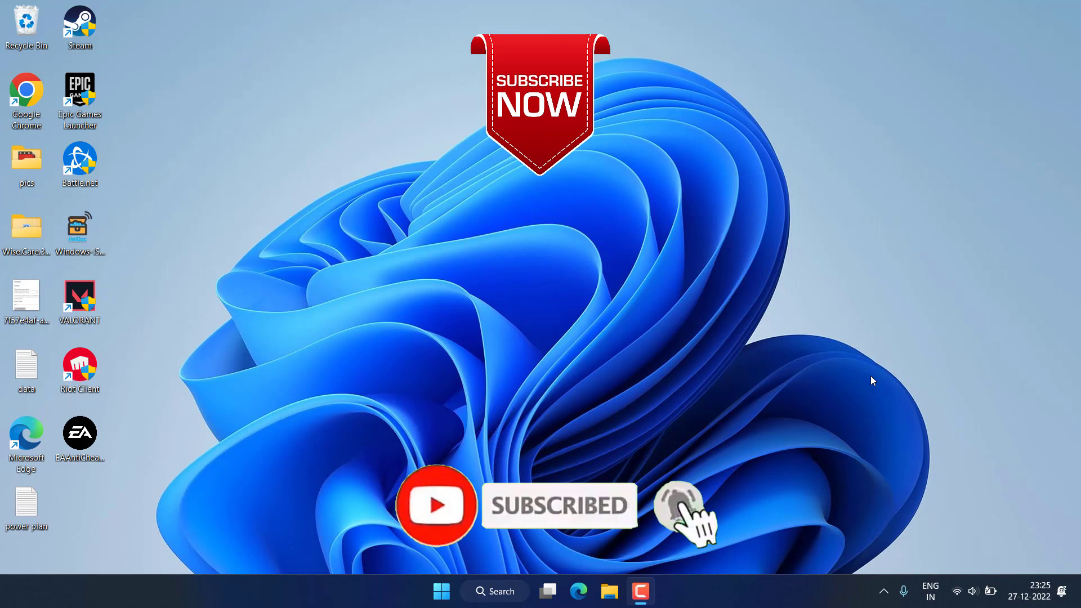